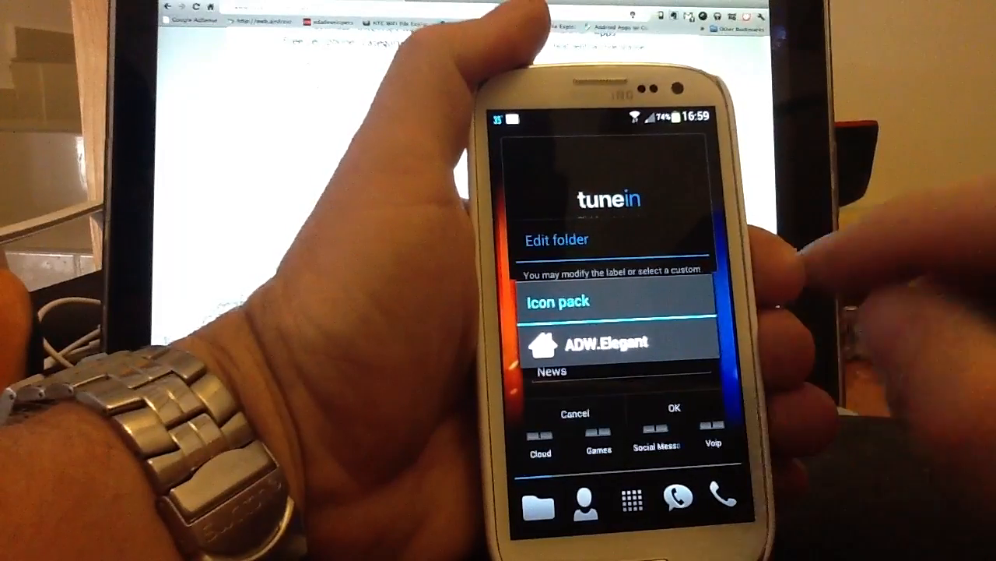
Choose the ADW.Elegant pack from the Edit folder dialog's icon pack list
{"action": "left_click", "coordinate": [620, 342]}
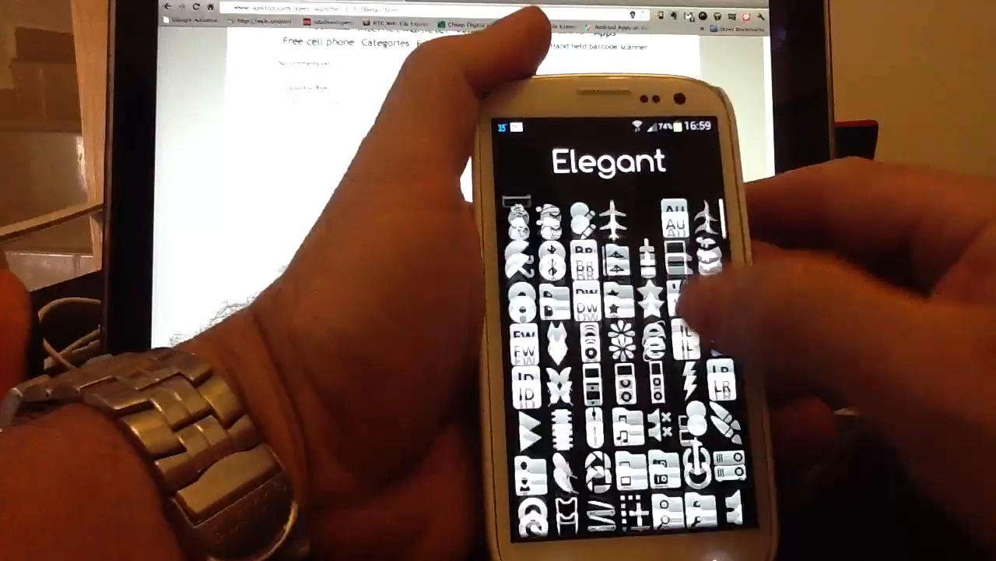
Scroll the Elegant icon grid past social, media and messaging icons without choosing one
{"action": "scroll", "scroll_direction": "down", "scroll_amount": 3}
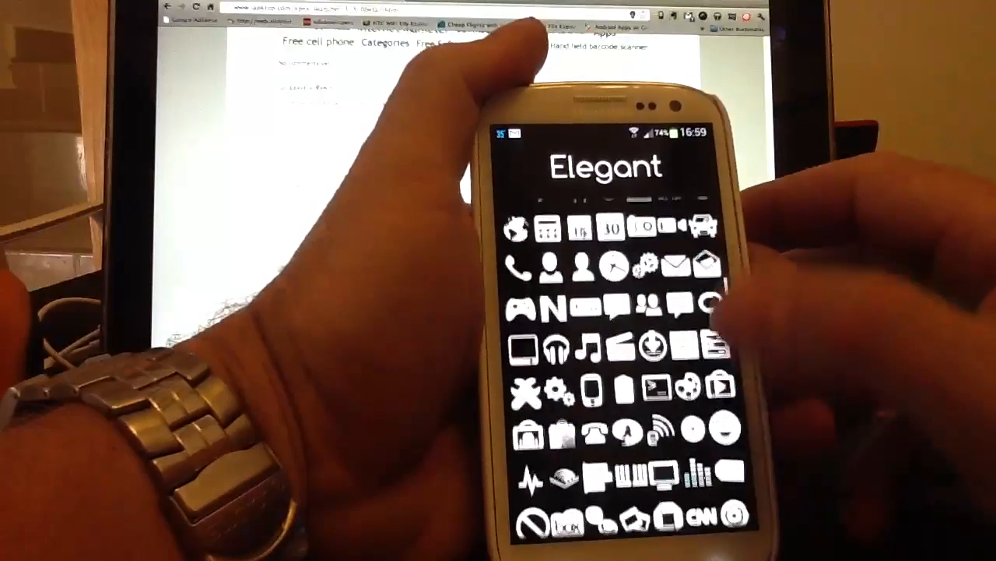
{"action": "scroll", "scroll_direction": "up", "scroll_amount": 3}
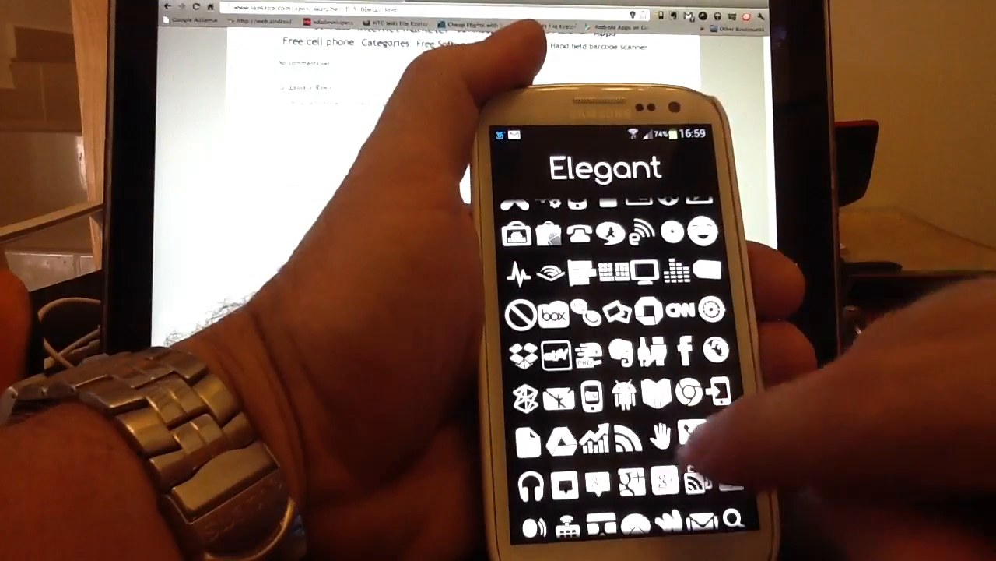
{"action": "scroll", "scroll_direction": "up", "scroll_amount": 3}
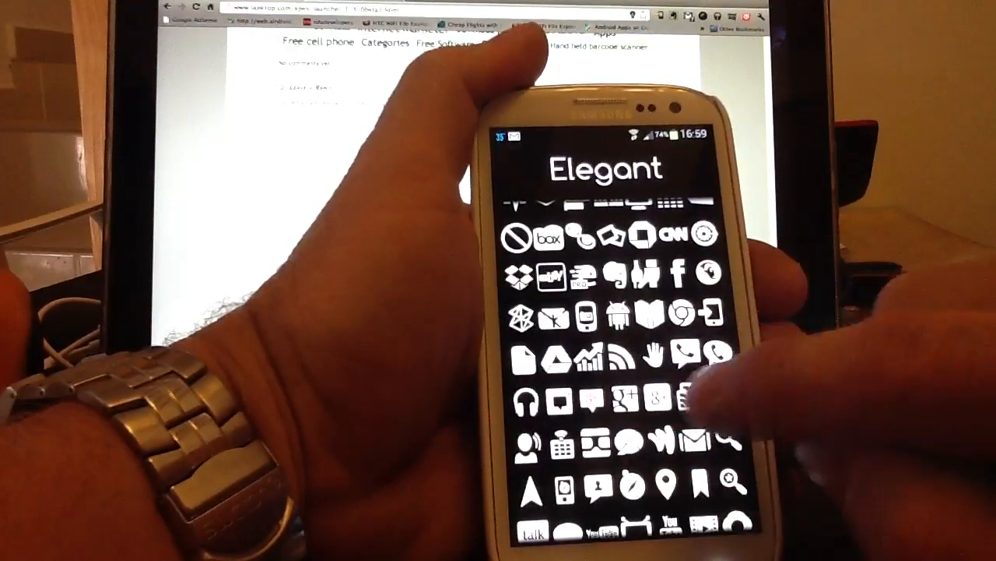
{"action": "scroll", "scroll_direction": "up", "scroll_amount": 3}
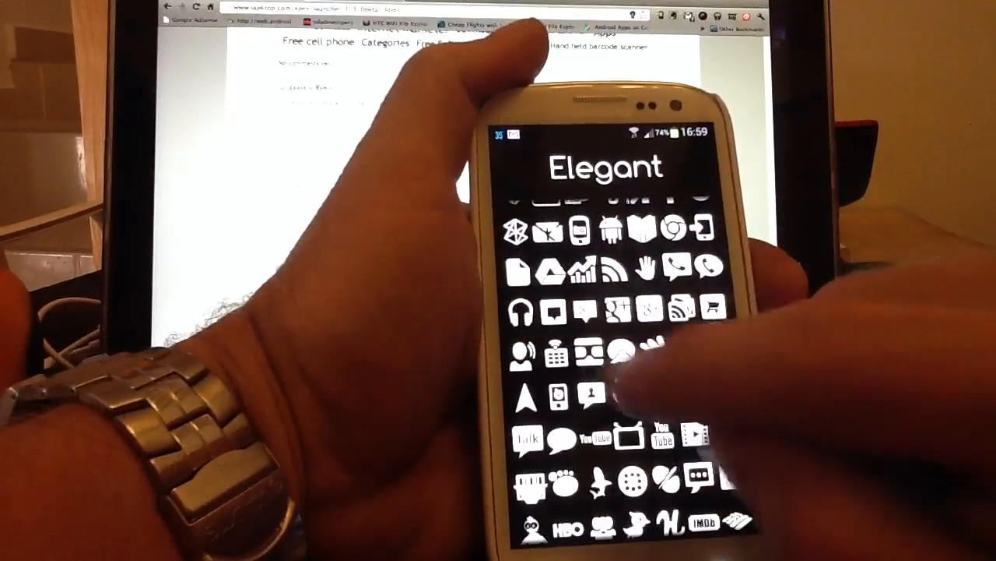